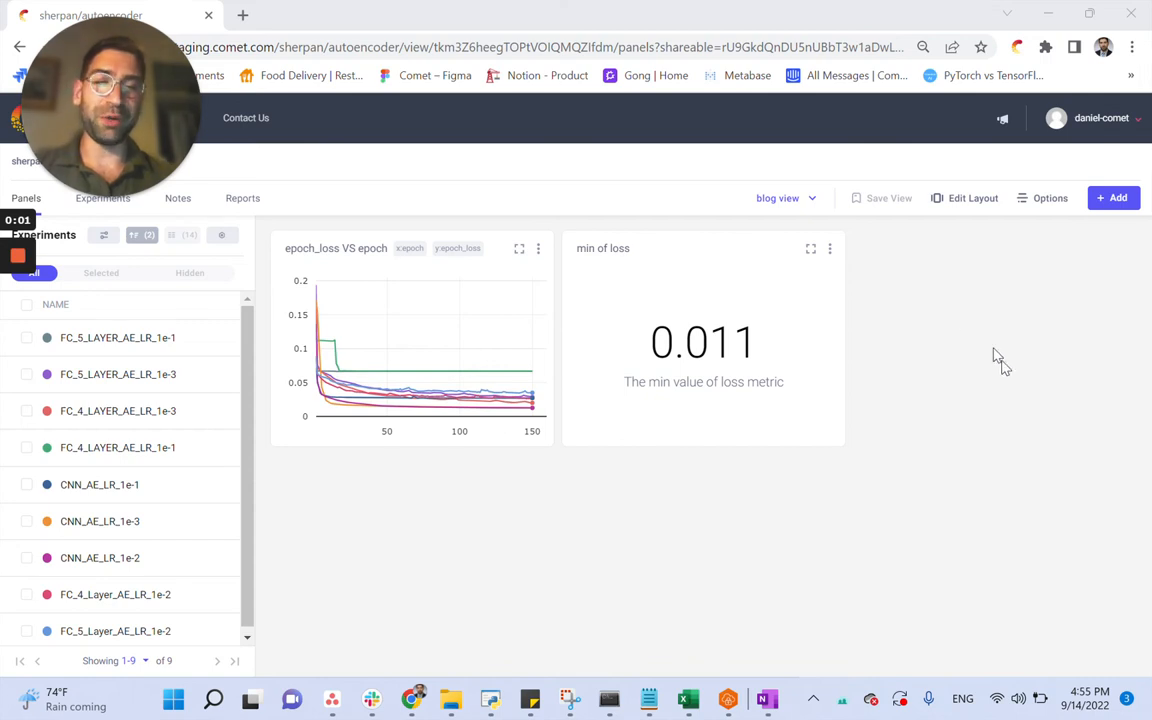
{"action": "mouse_move", "coordinate": [1008, 360]}
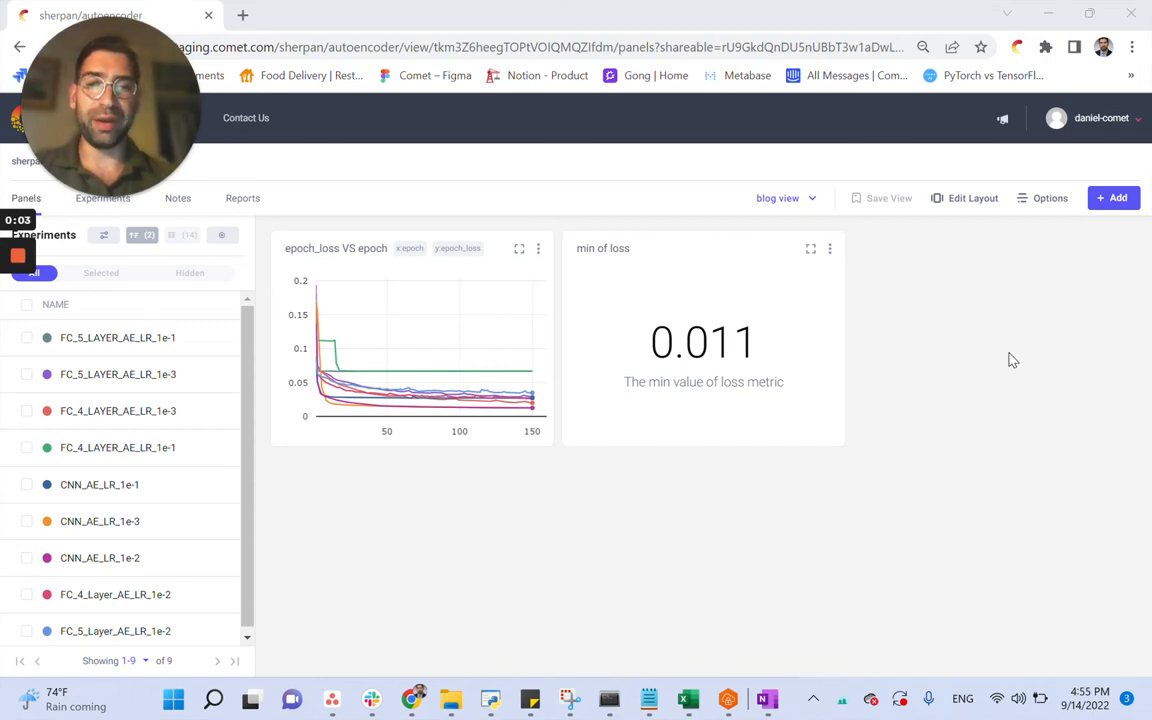
{"action": "mouse_move", "coordinate": [1088, 268]}
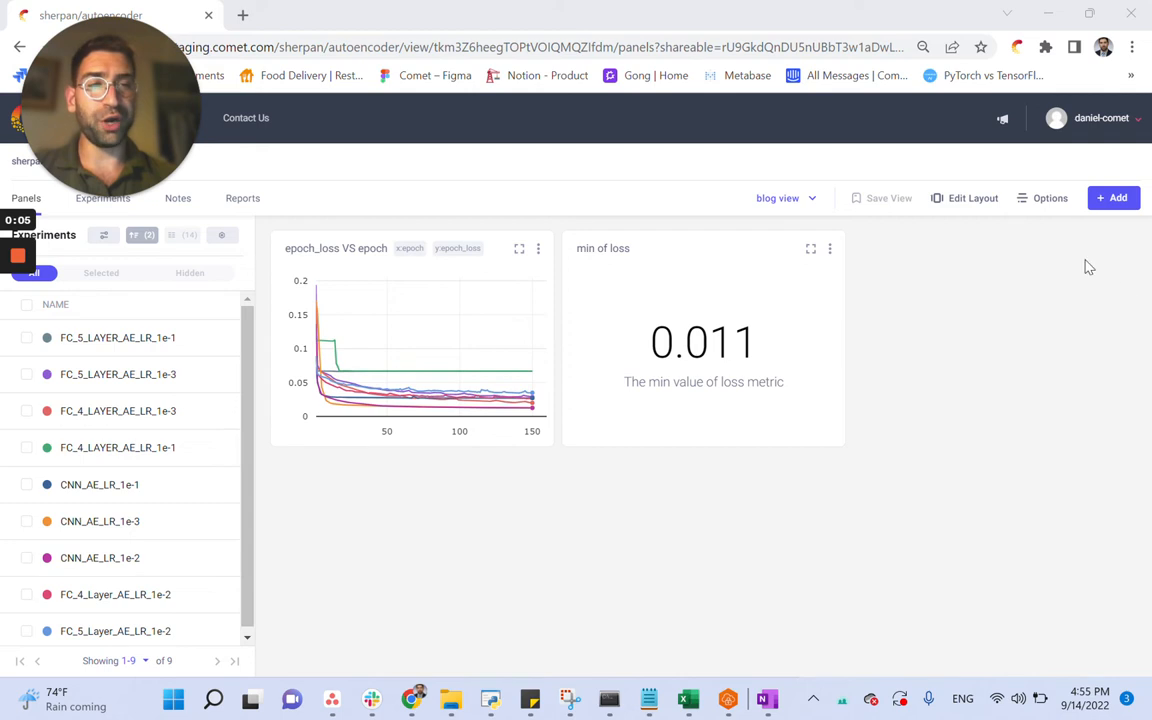
Step: Start a new Image Panel from the project page's Add menu
{"action": "left_click", "coordinate": [1112, 198]}
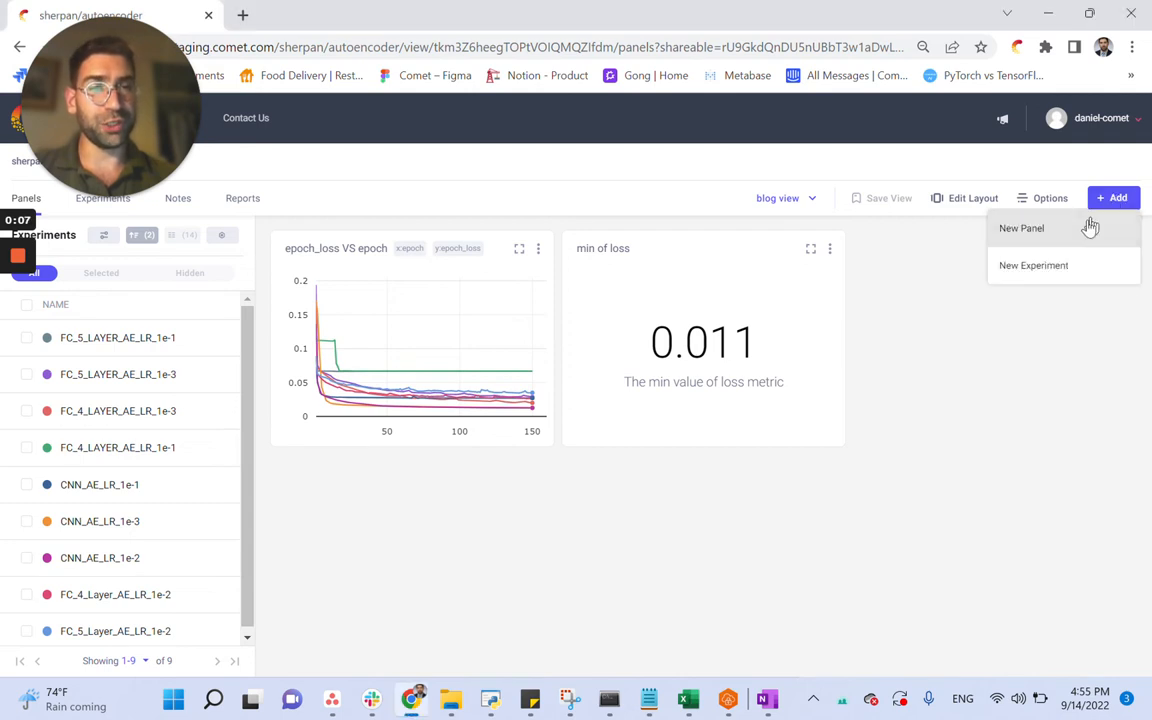
{"action": "left_click", "coordinate": [1020, 228]}
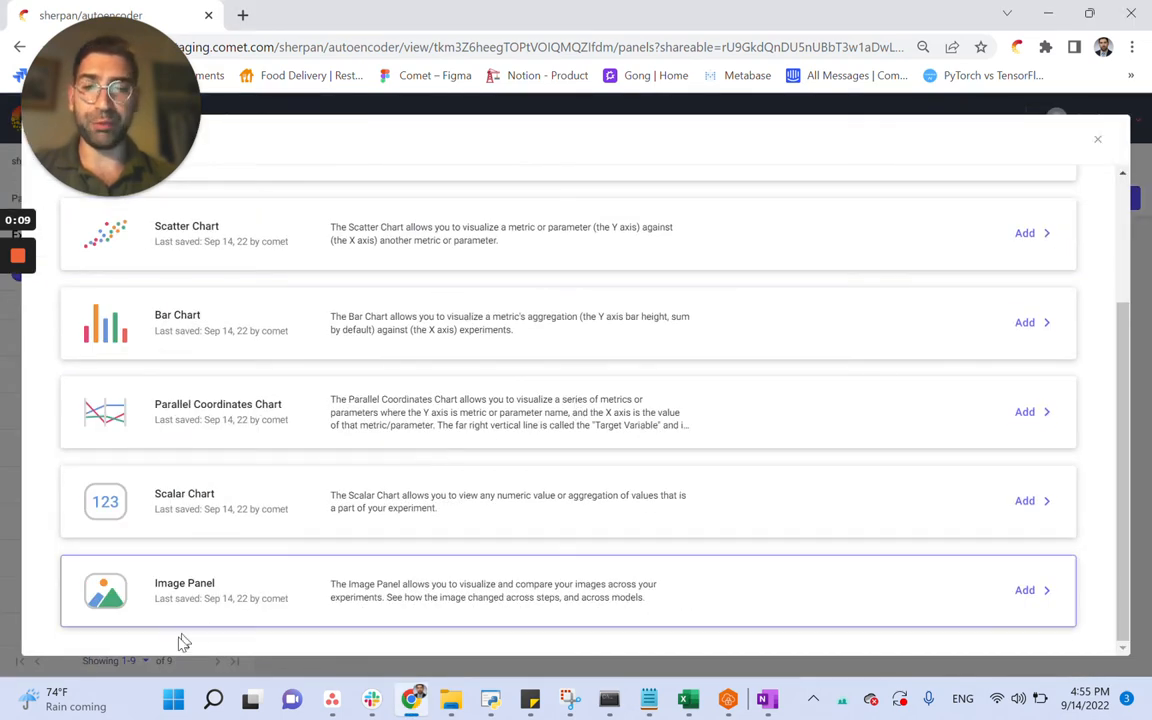
{"action": "left_click", "coordinate": [1024, 588]}
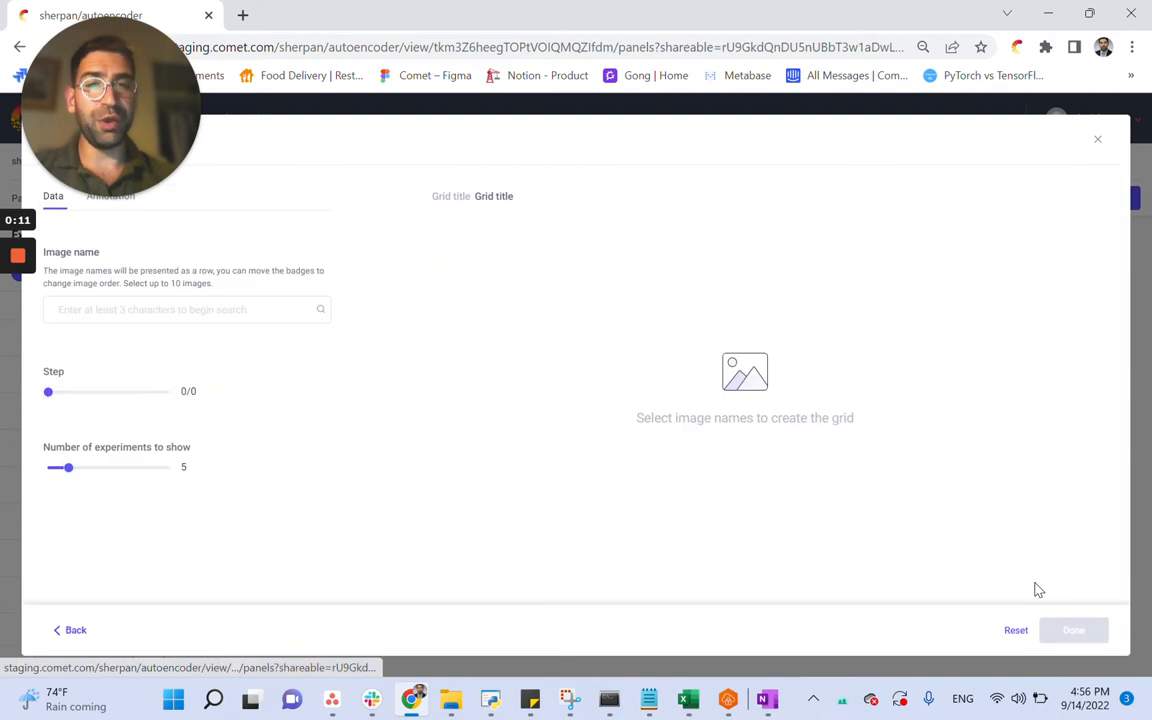
Step: Select sample_1_og, sample_1_recon, sample_2_og and sample_2_recon as the grid's image names
{"action": "left_click", "coordinate": [188, 308]}
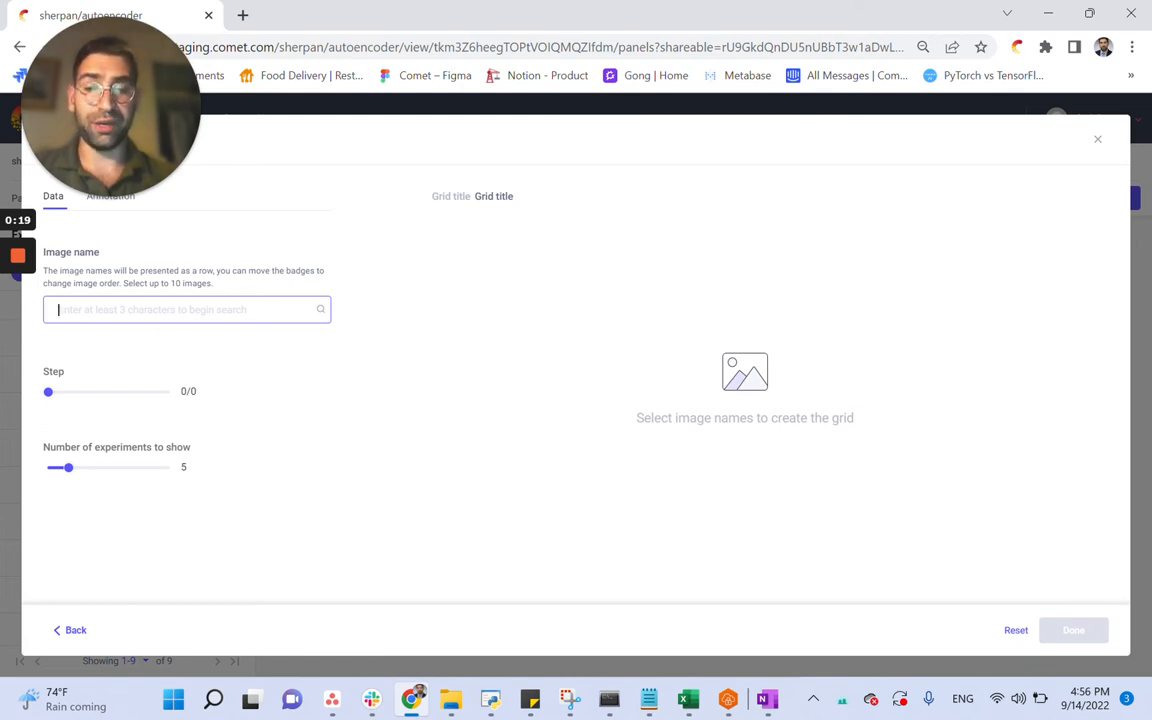
{"action": "type", "text": "sample_1"}
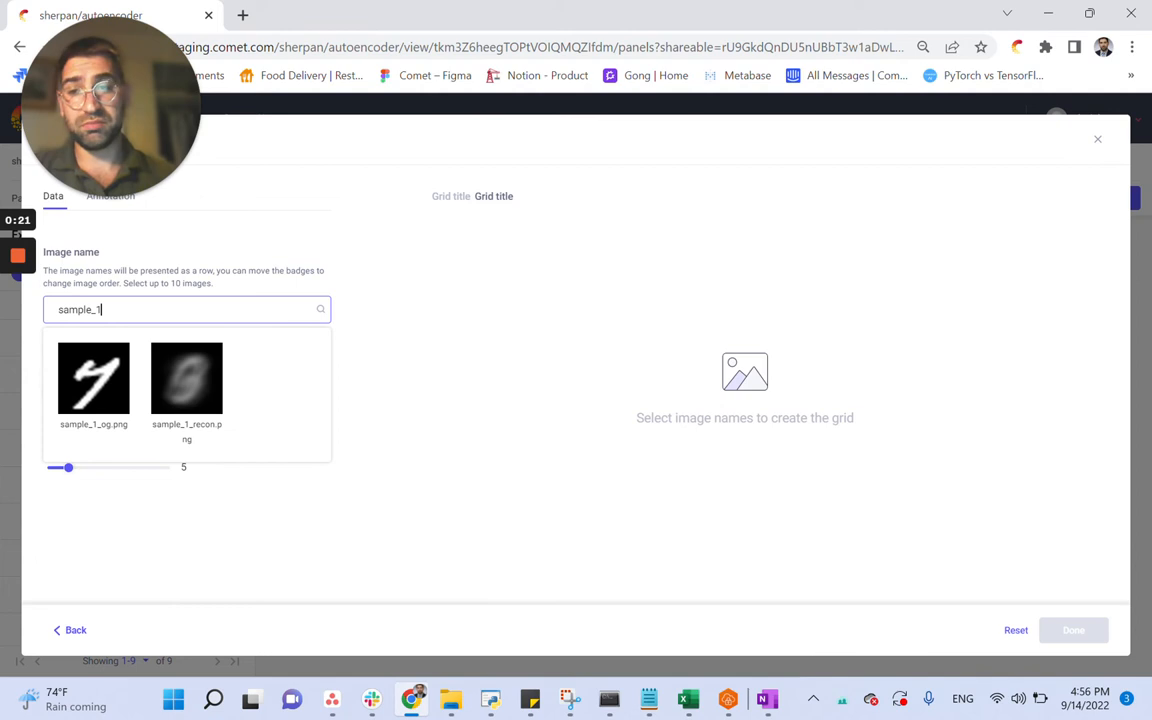
{"action": "left_click", "coordinate": [92, 378]}
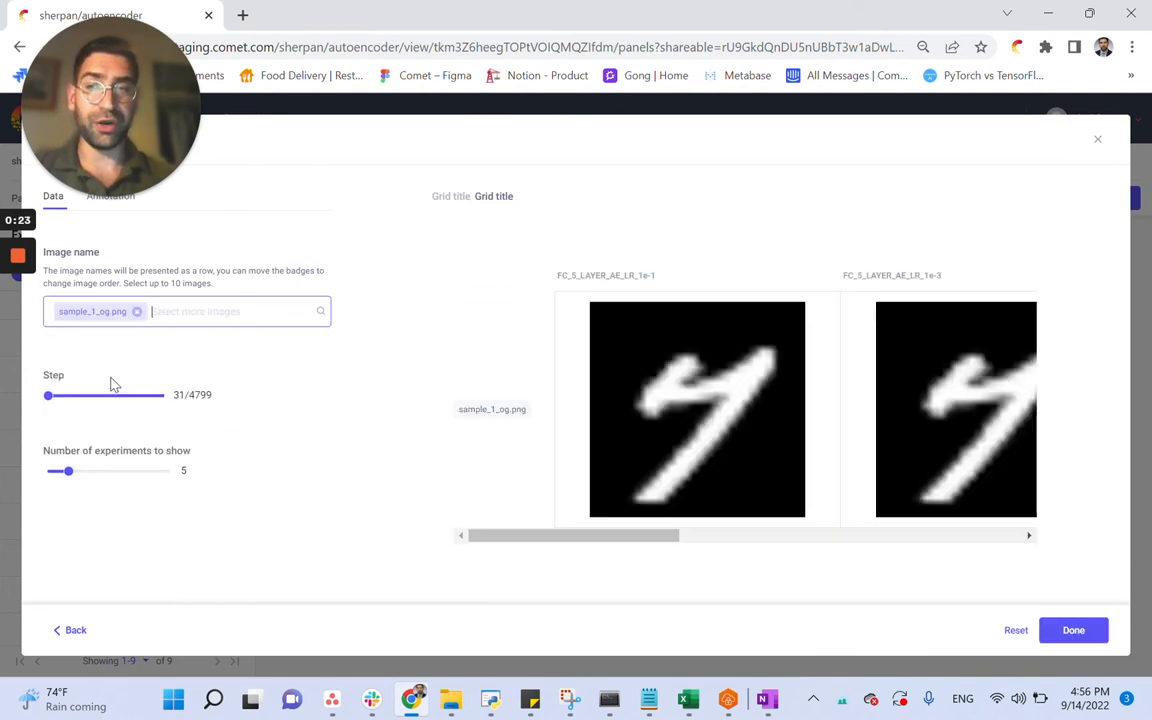
{"action": "type", "text": "sample_"}
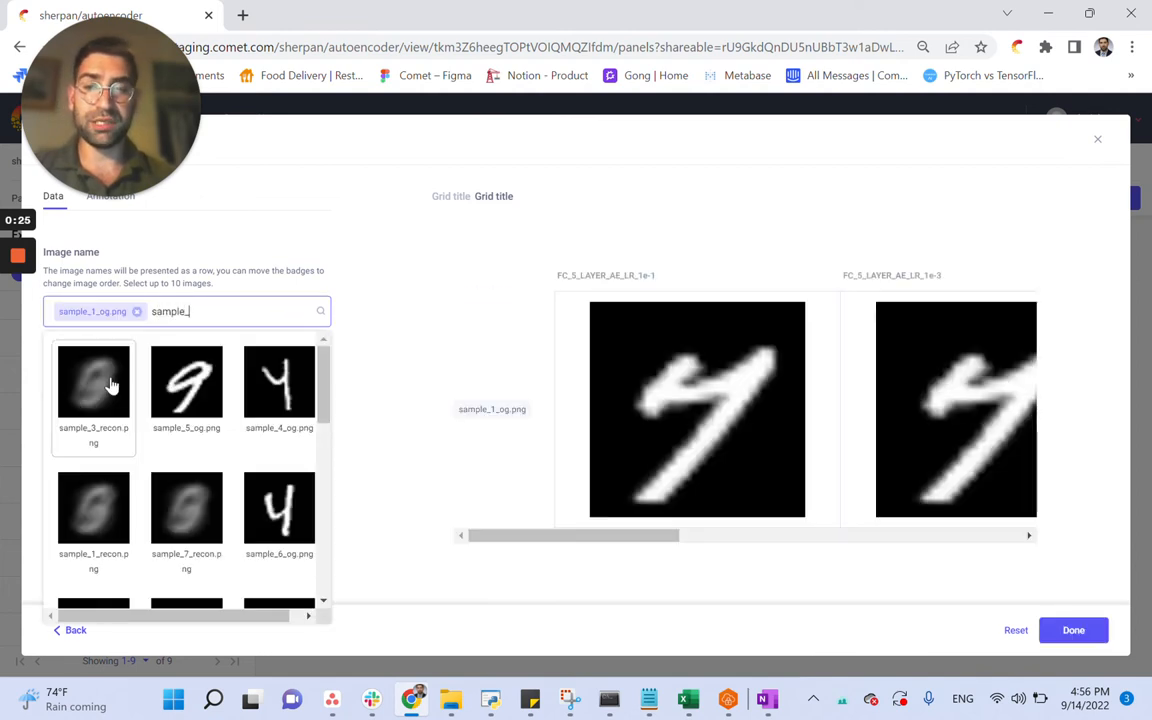
{"action": "left_click", "coordinate": [92, 508]}
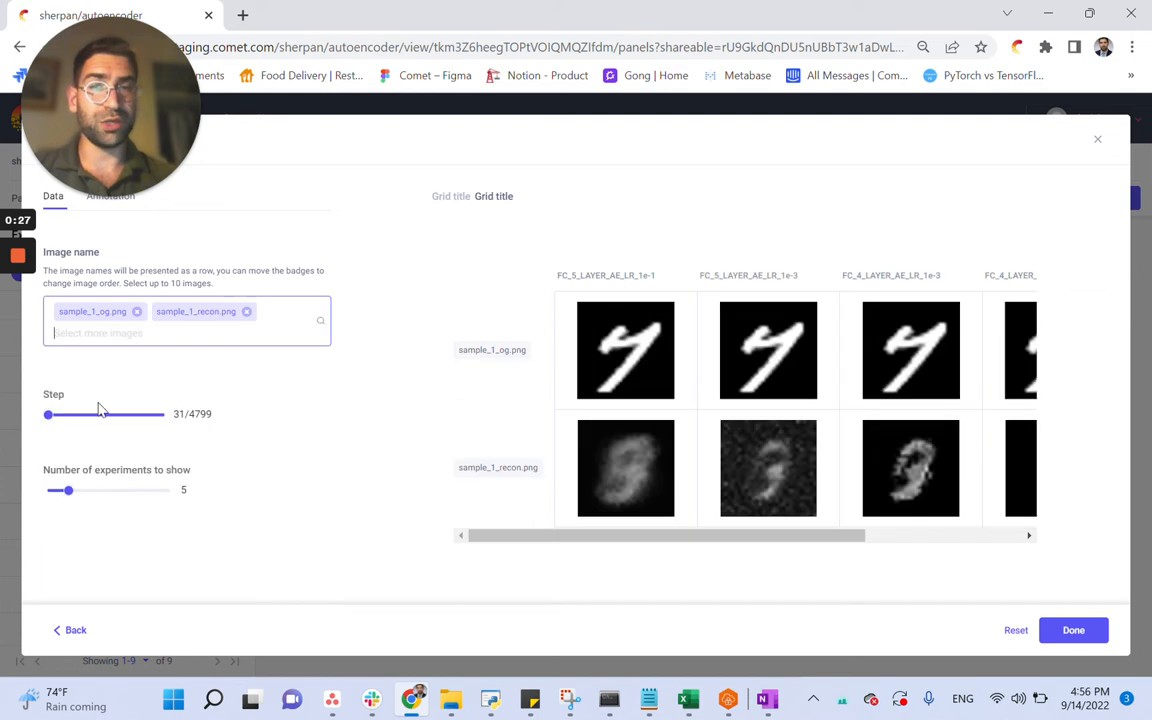
{"action": "type", "text": "sample_2"}
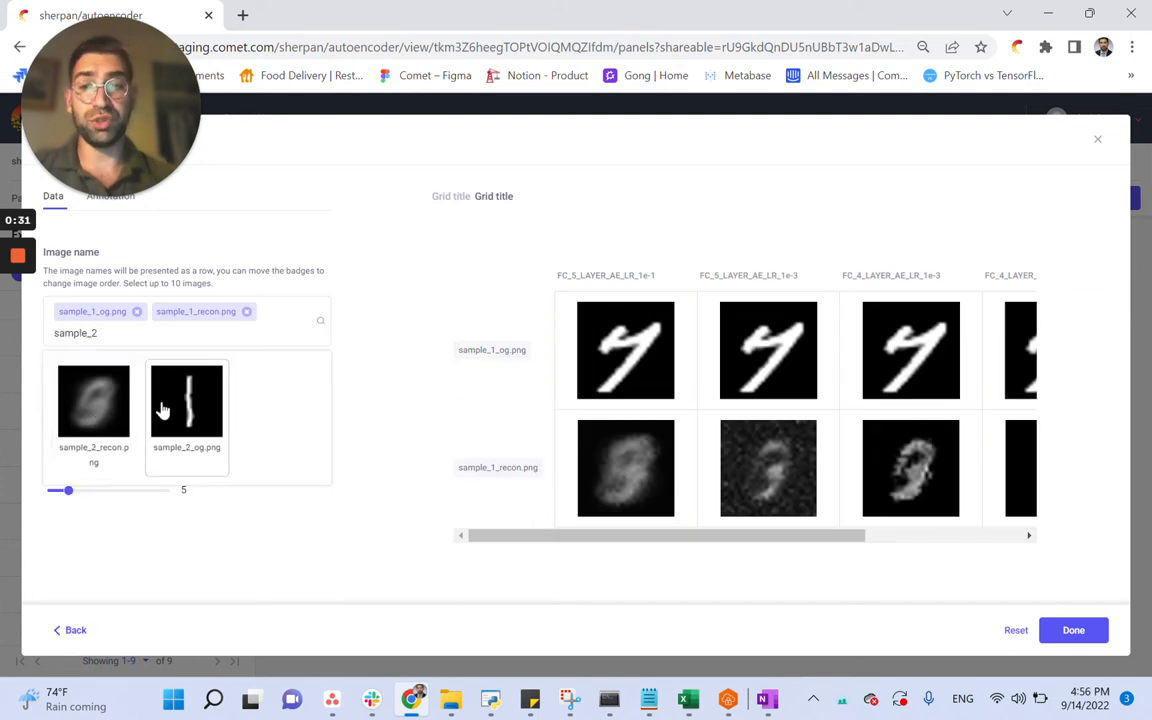
{"action": "left_click", "coordinate": [186, 400]}
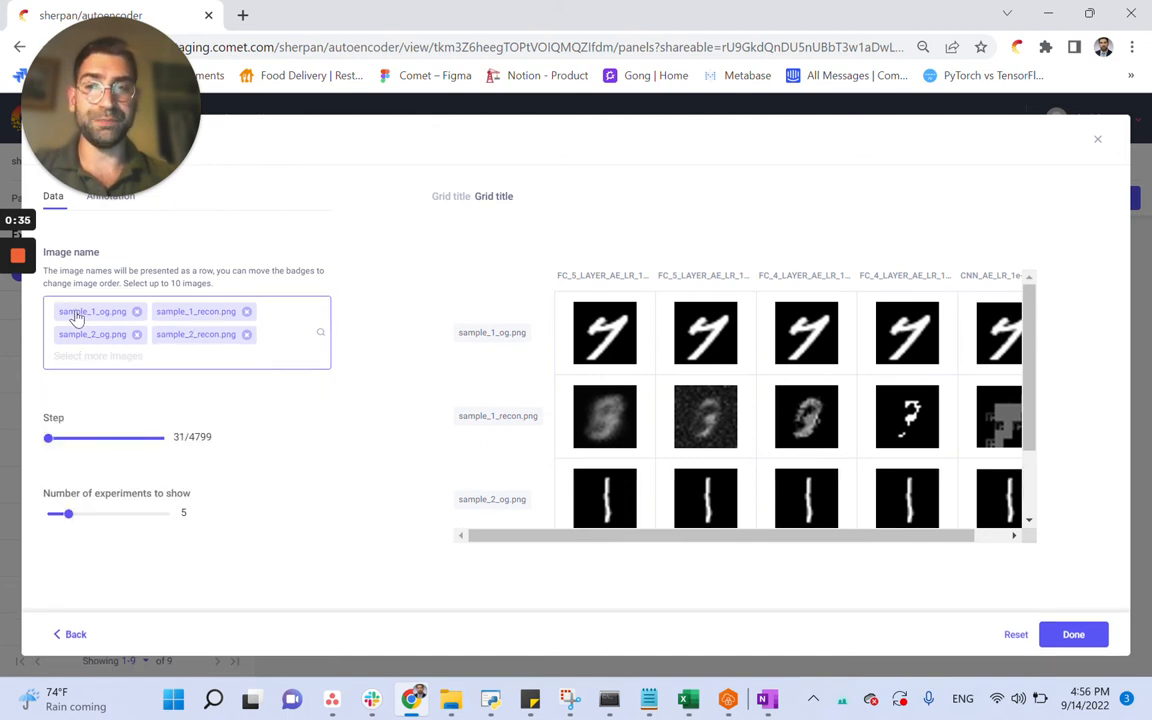
{"action": "scroll", "scroll_direction": "down", "scroll_amount": 3}
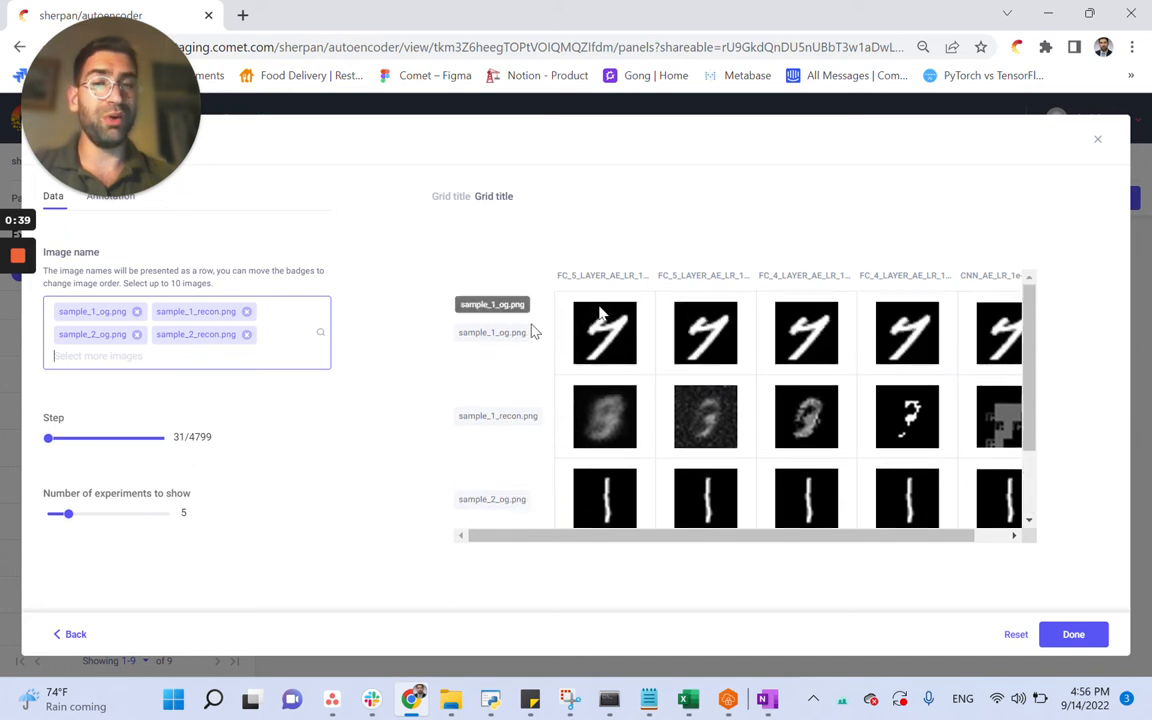
{"action": "mouse_move", "coordinate": [596, 288]}
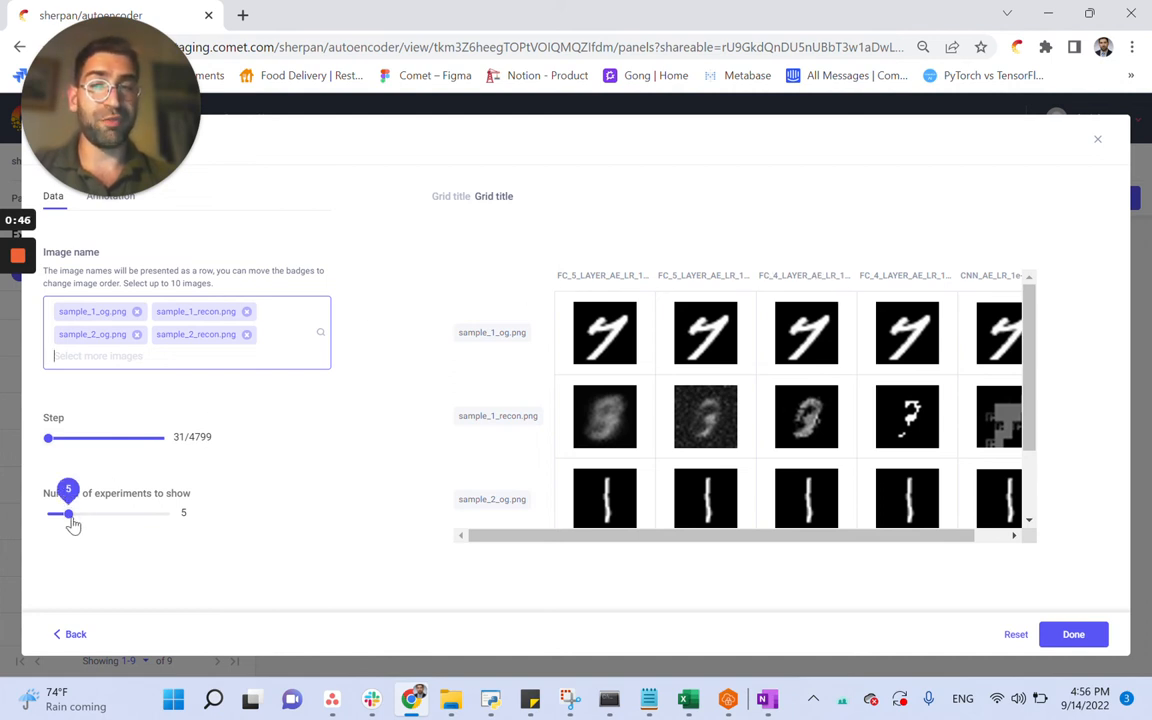
Step: Set the number of experiments shown to 8 and save the panel to the project page
{"action": "left_click_drag", "start_coordinate": [68, 512], "coordinate": [78, 512]}
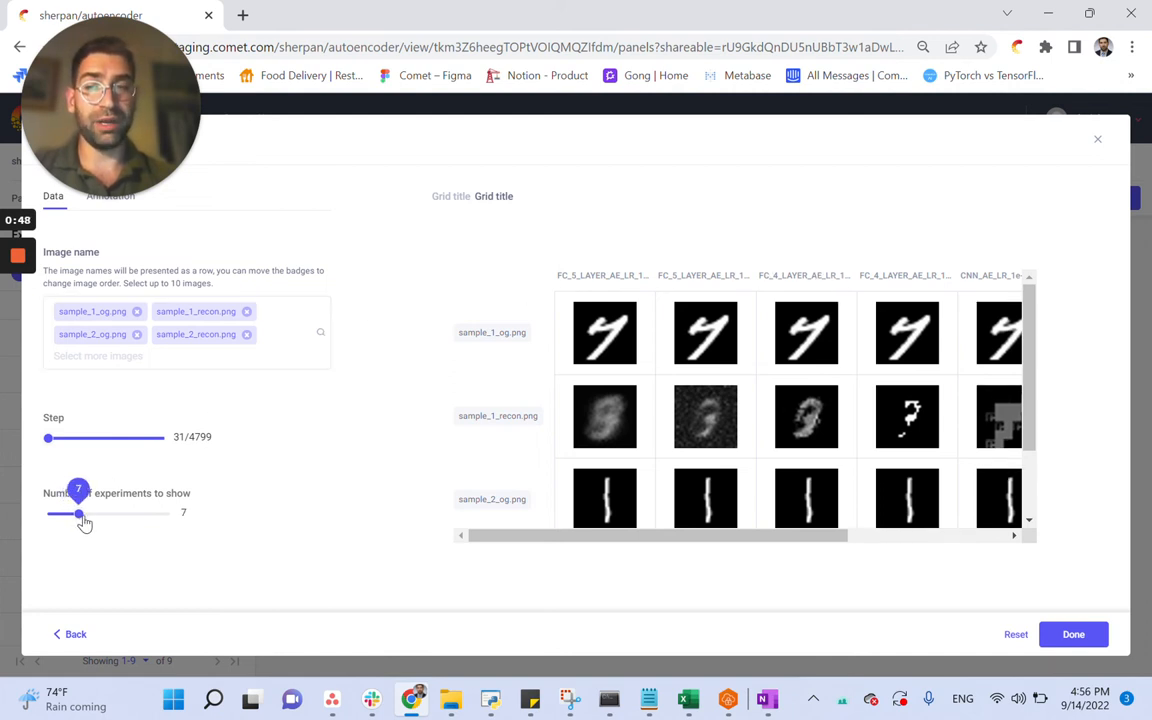
{"action": "left_click_drag", "start_coordinate": [78, 512], "coordinate": [96, 512]}
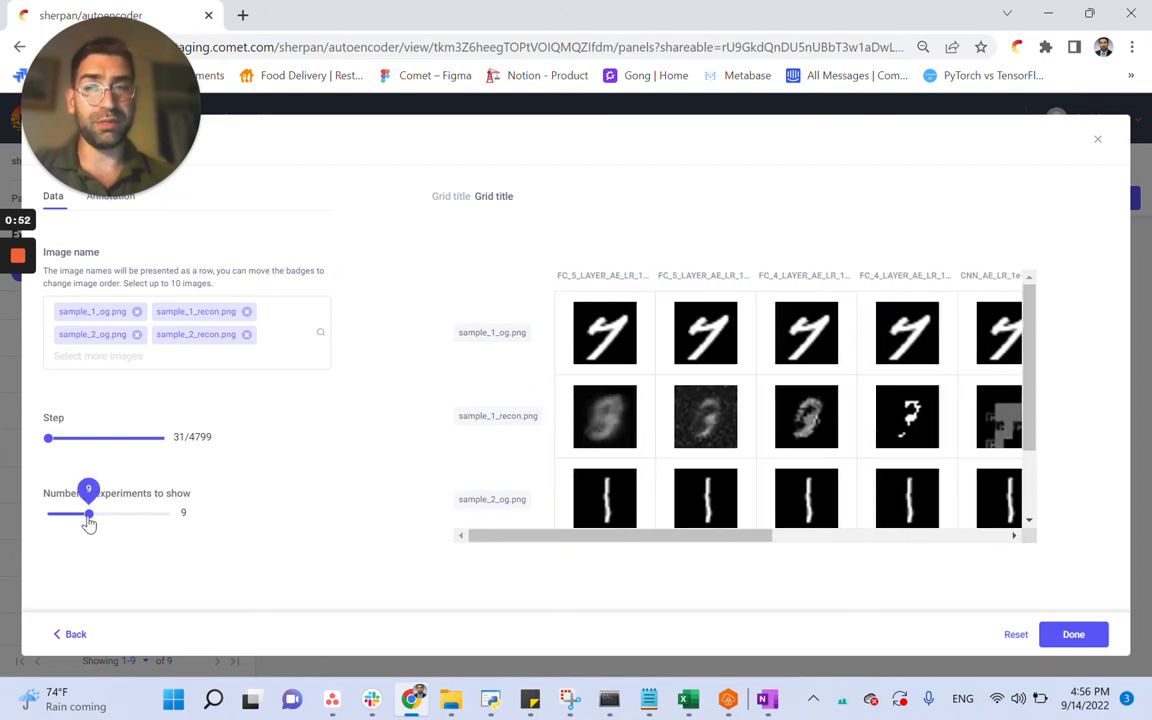
{"action": "left_click_drag", "start_coordinate": [90, 512], "coordinate": [84, 512]}
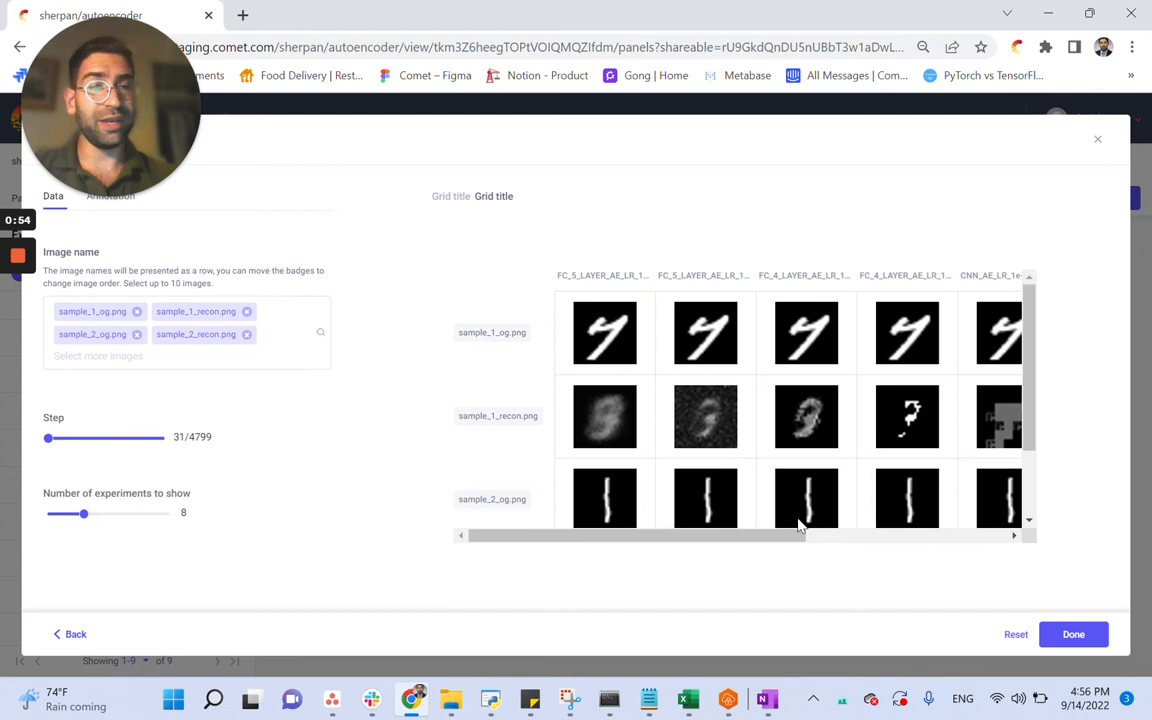
{"action": "mouse_move", "coordinate": [1072, 634]}
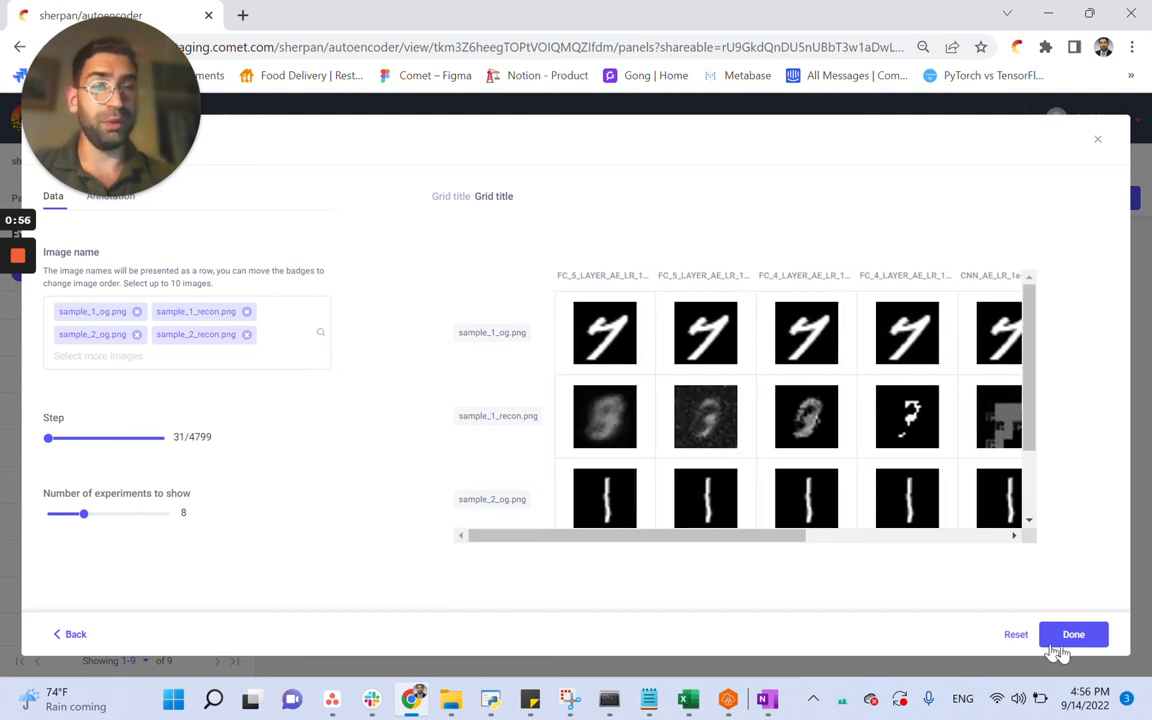
{"action": "left_click", "coordinate": [1072, 634]}
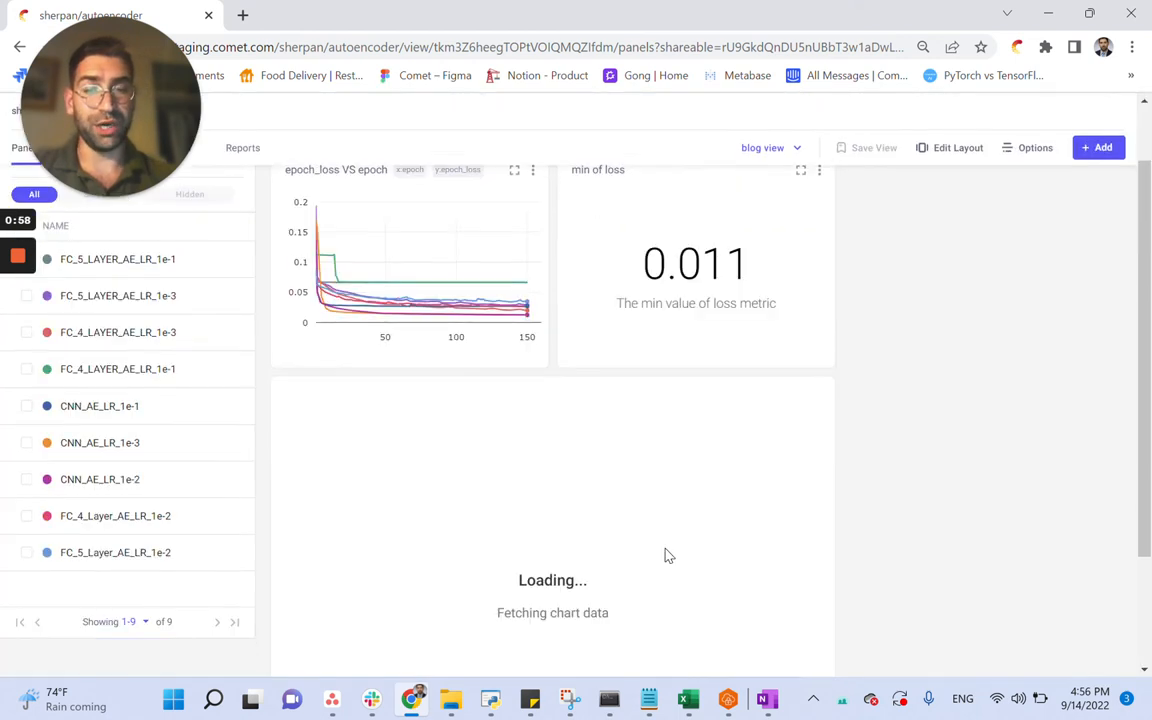
{"action": "scroll", "scroll_direction": "down", "scroll_amount": 3}
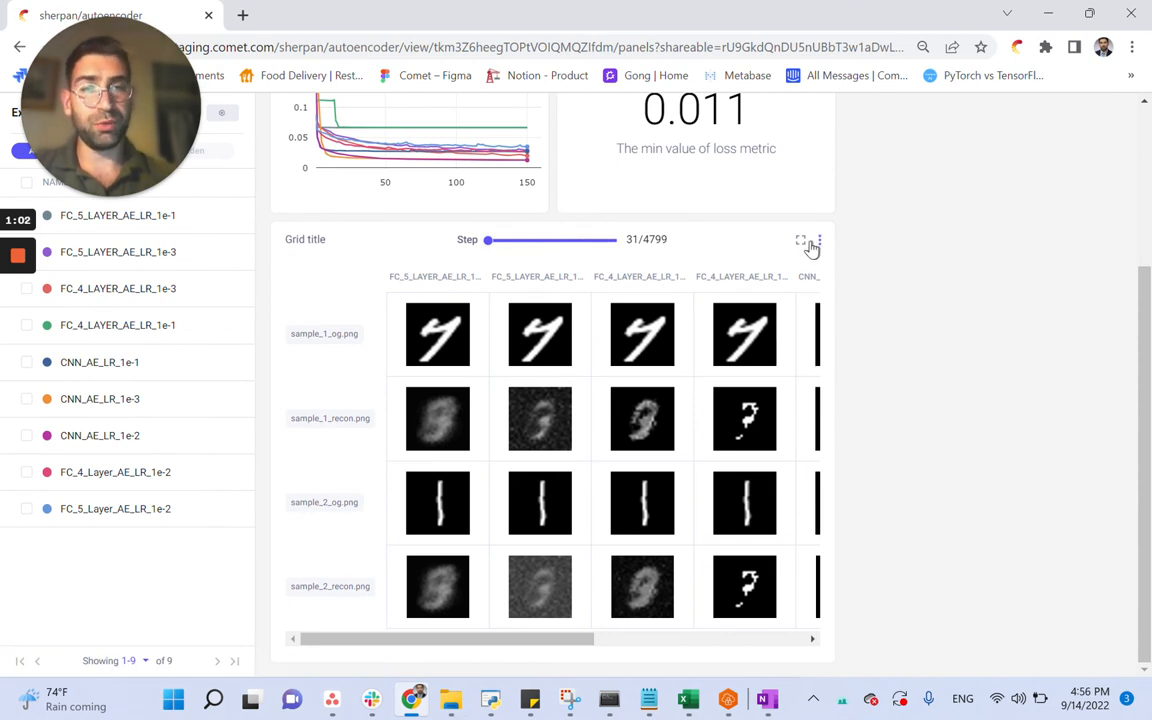
Step: Expand the image grid and advance the Step slider through 1663, 3487, 4127 to 4799/4799
{"action": "left_click", "coordinate": [800, 244]}
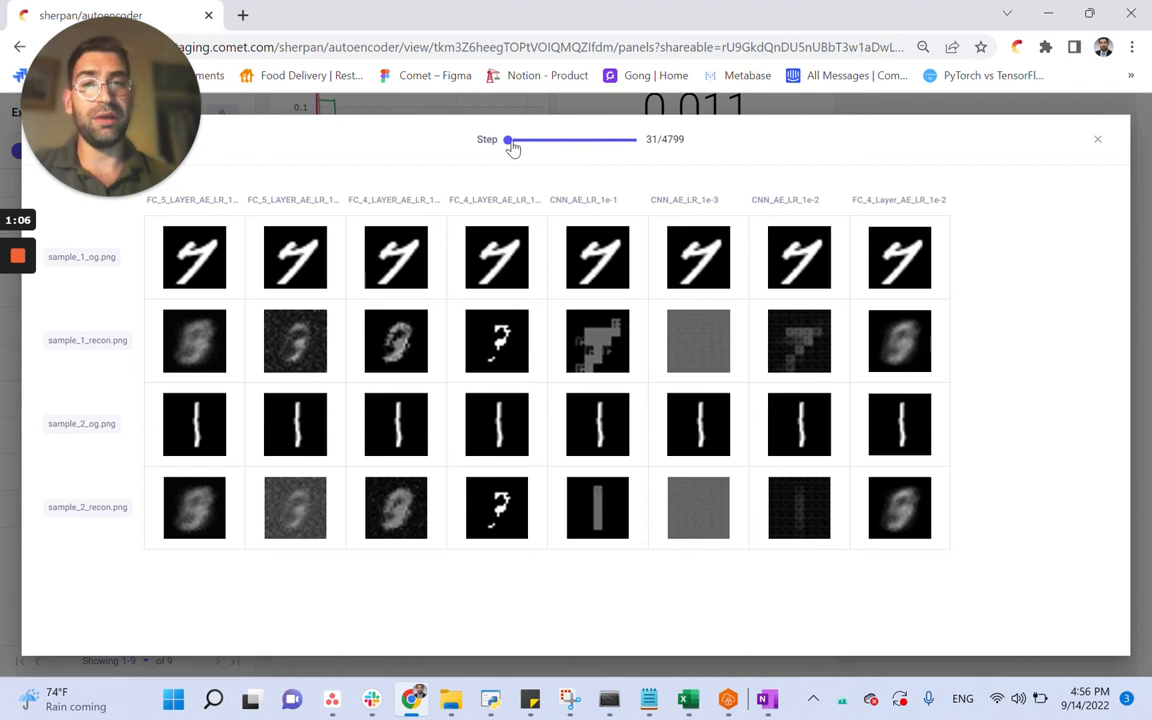
{"action": "left_click_drag", "start_coordinate": [508, 140], "coordinate": [552, 140]}
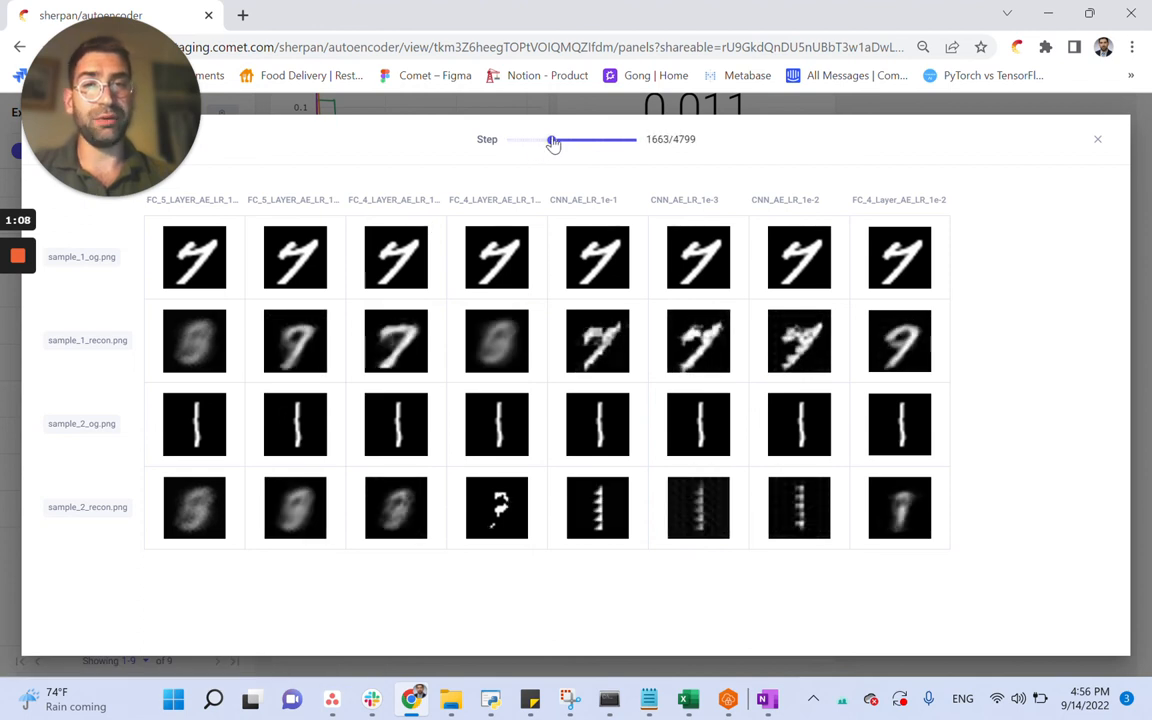
{"action": "left_click_drag", "start_coordinate": [556, 140], "coordinate": [600, 140]}
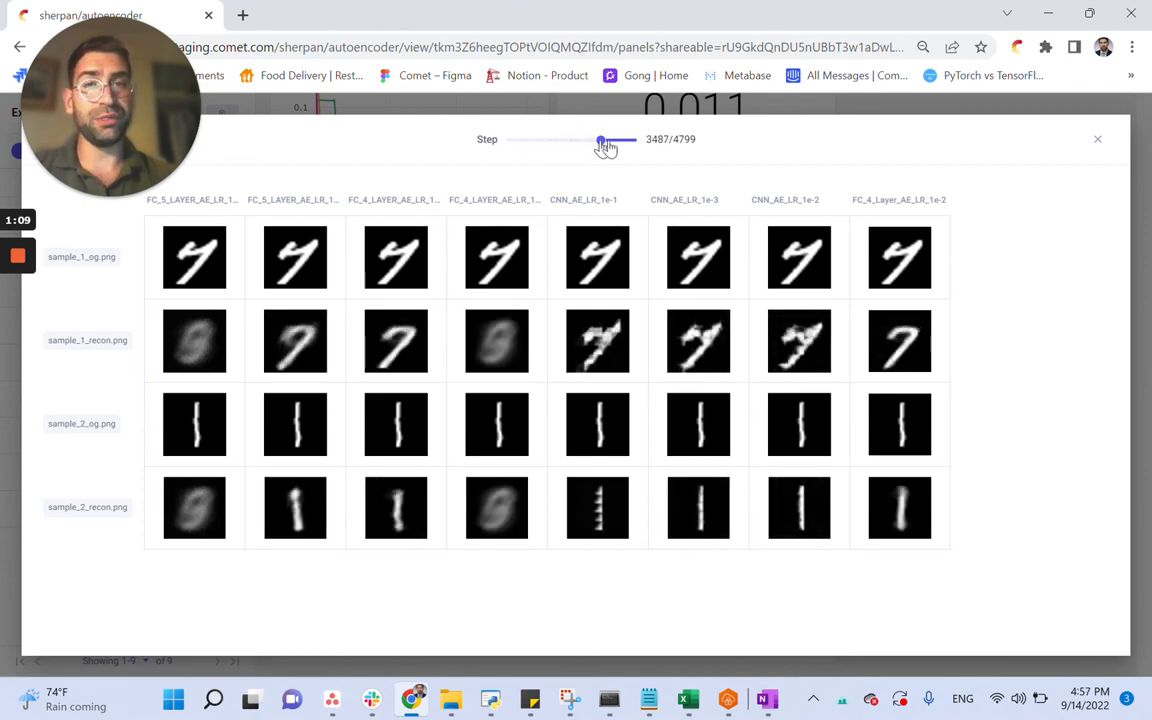
{"action": "left_click_drag", "start_coordinate": [600, 140], "coordinate": [620, 140]}
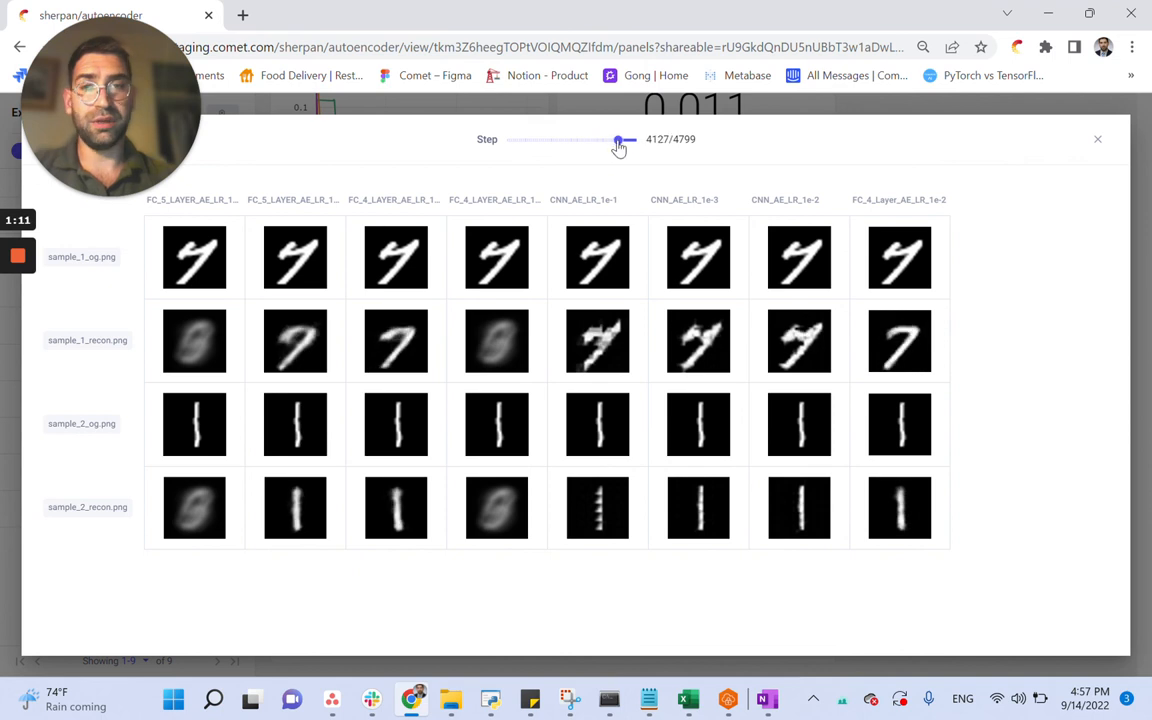
{"action": "left_click_drag", "start_coordinate": [620, 140], "coordinate": [636, 140]}
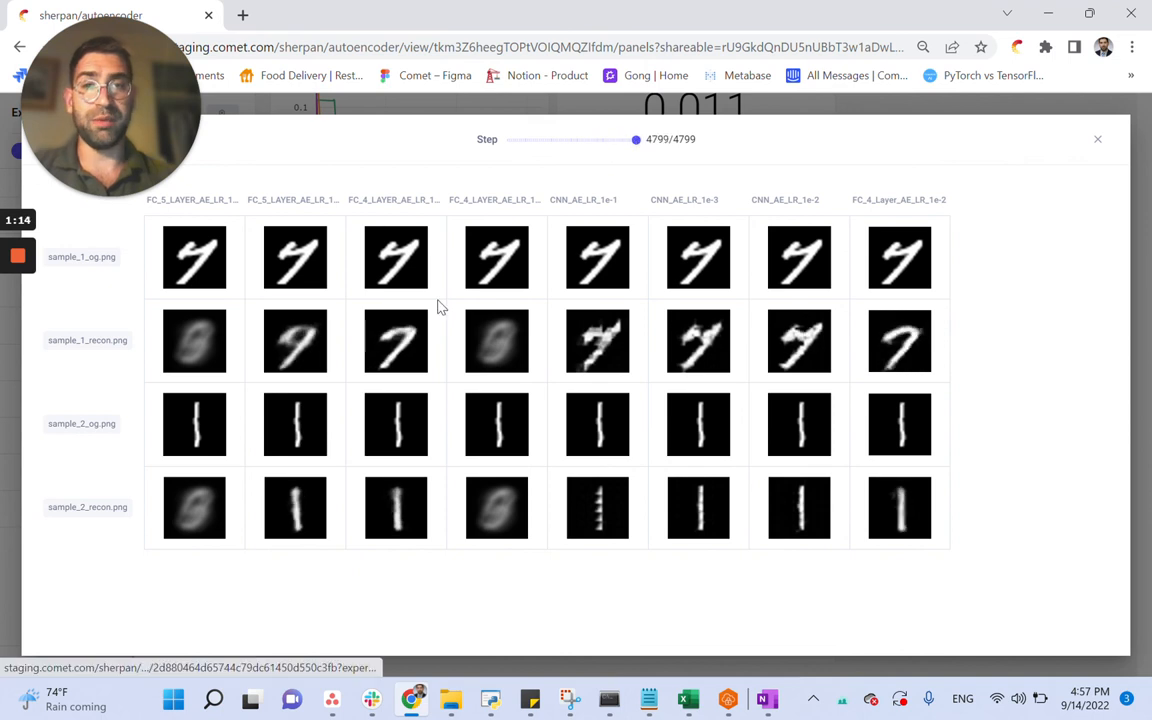